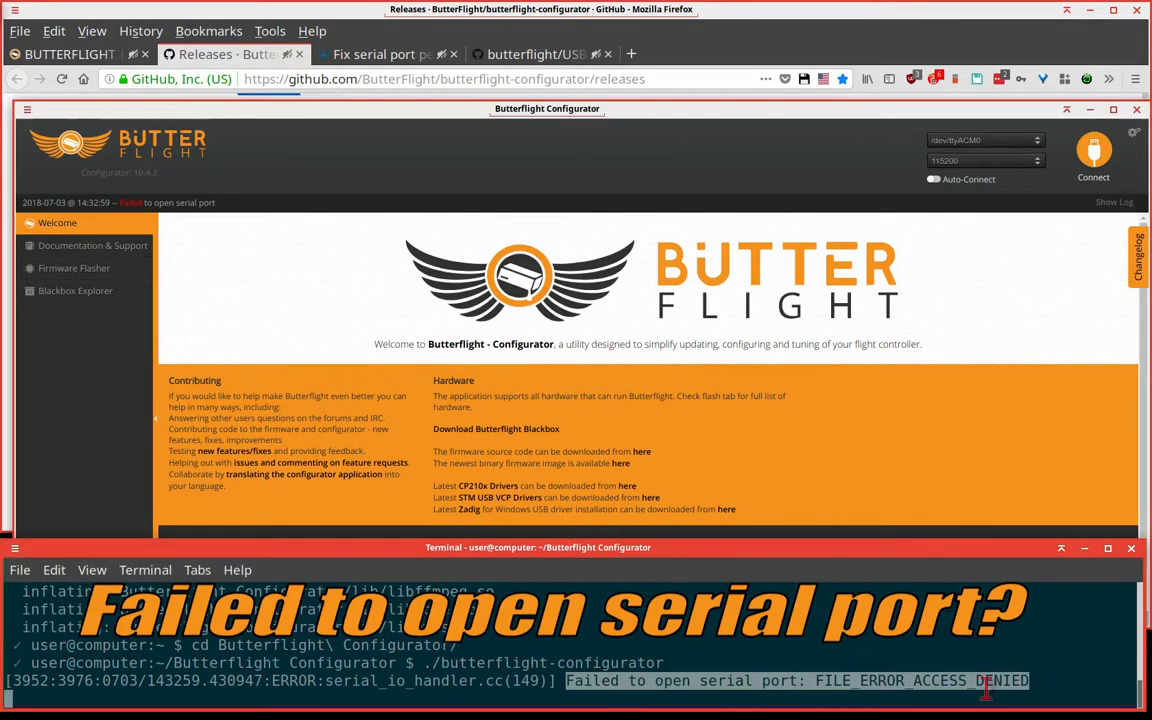
pyautogui.moveTo(968, 691)
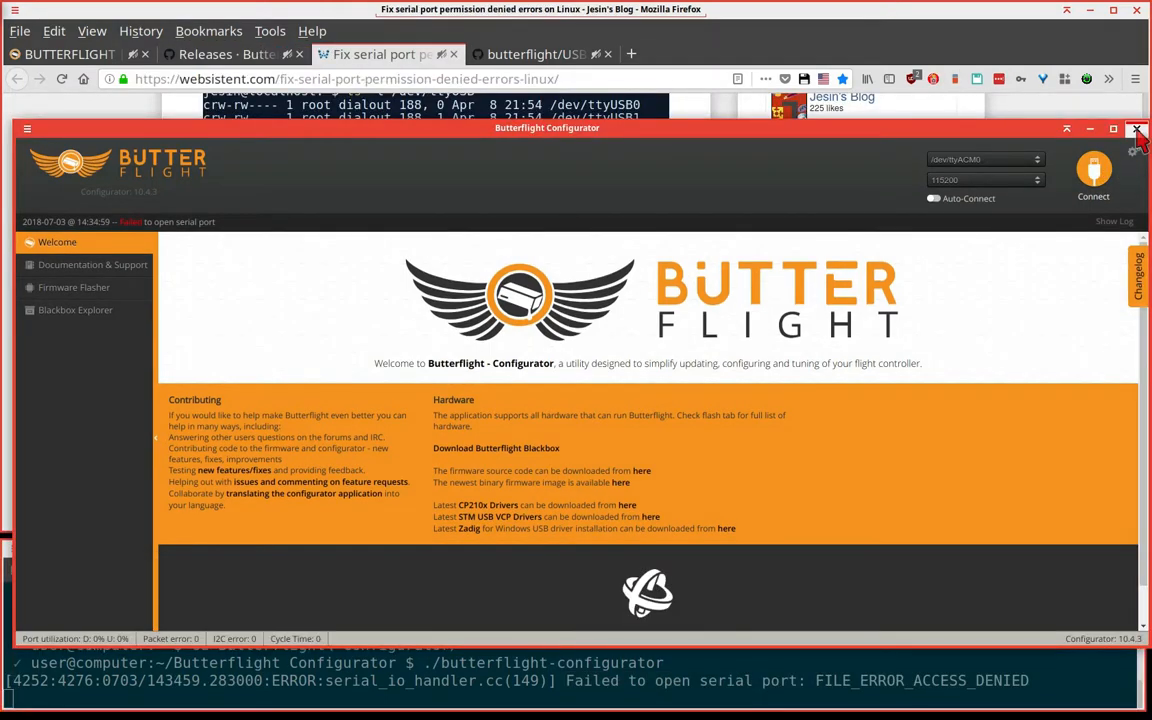
# - Close the configurator and scroll the websistent.com article to the usermod dialout commands
pyautogui.click(1134, 132)
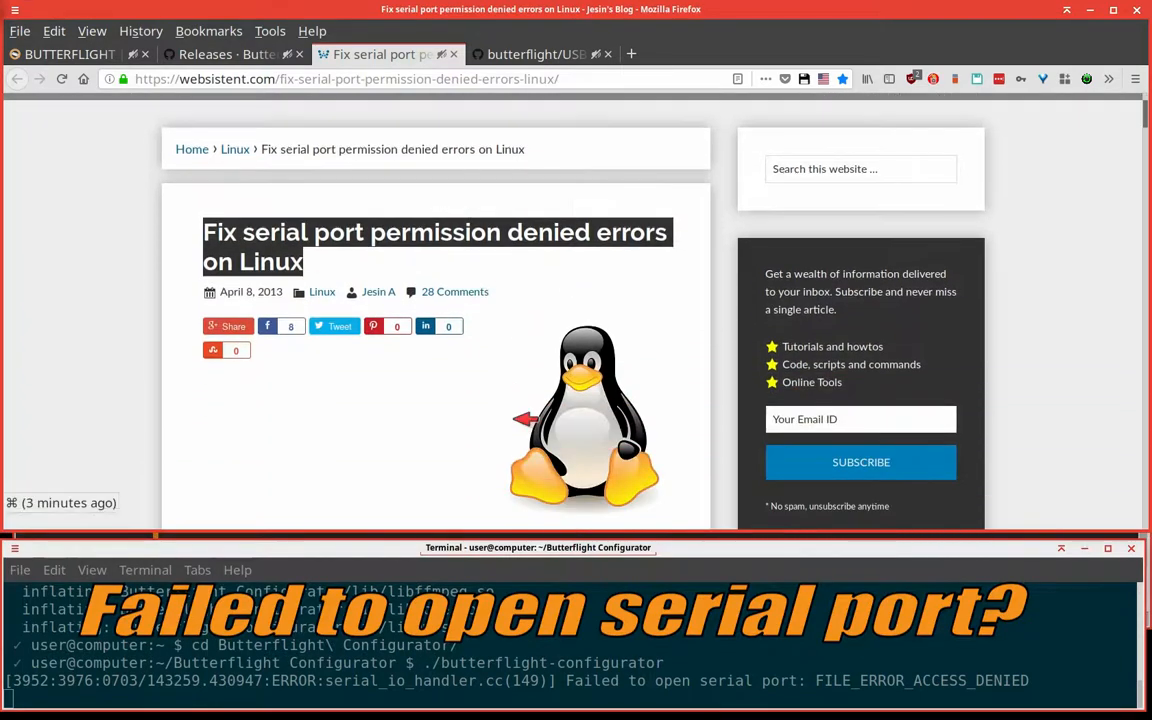
pyautogui.scroll(-3)
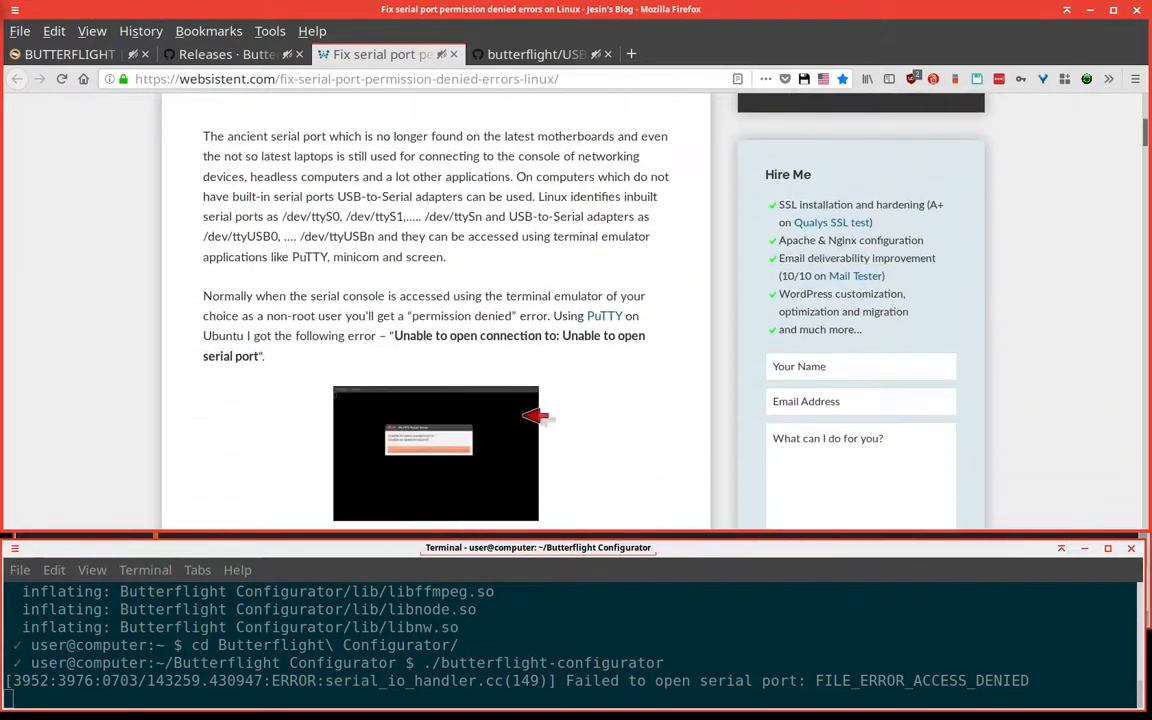
pyautogui.scroll(-3)
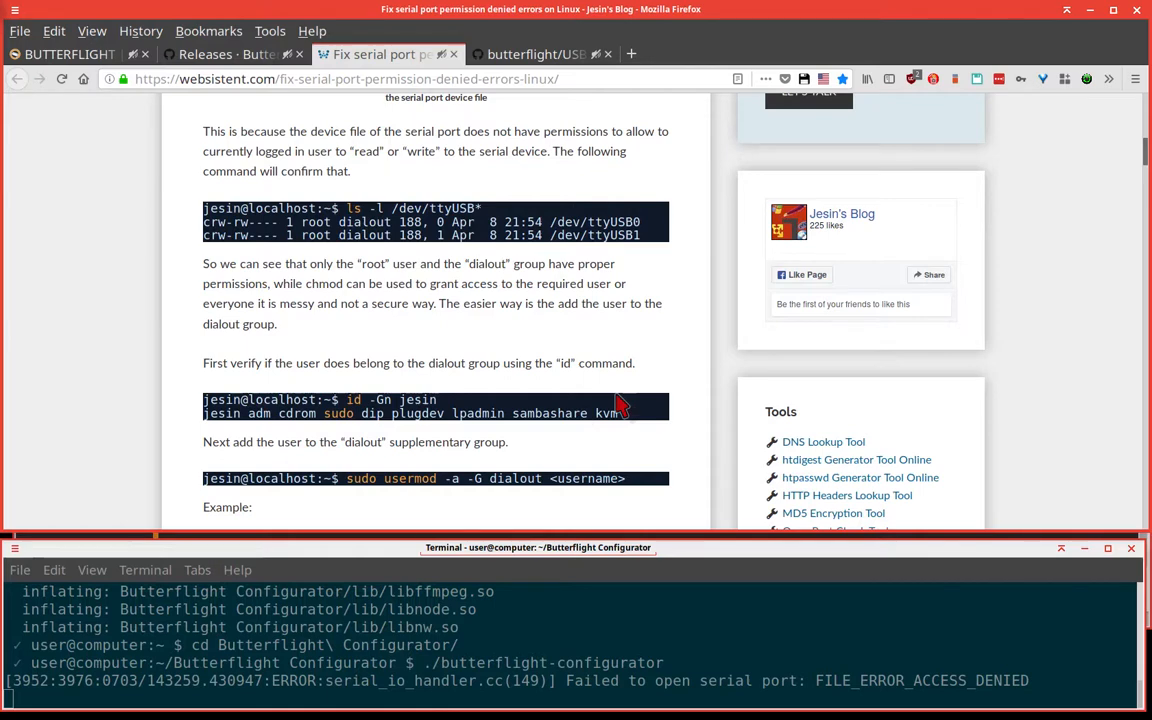
pyautogui.scroll(-3)
pyautogui.write('newgrp dialout')
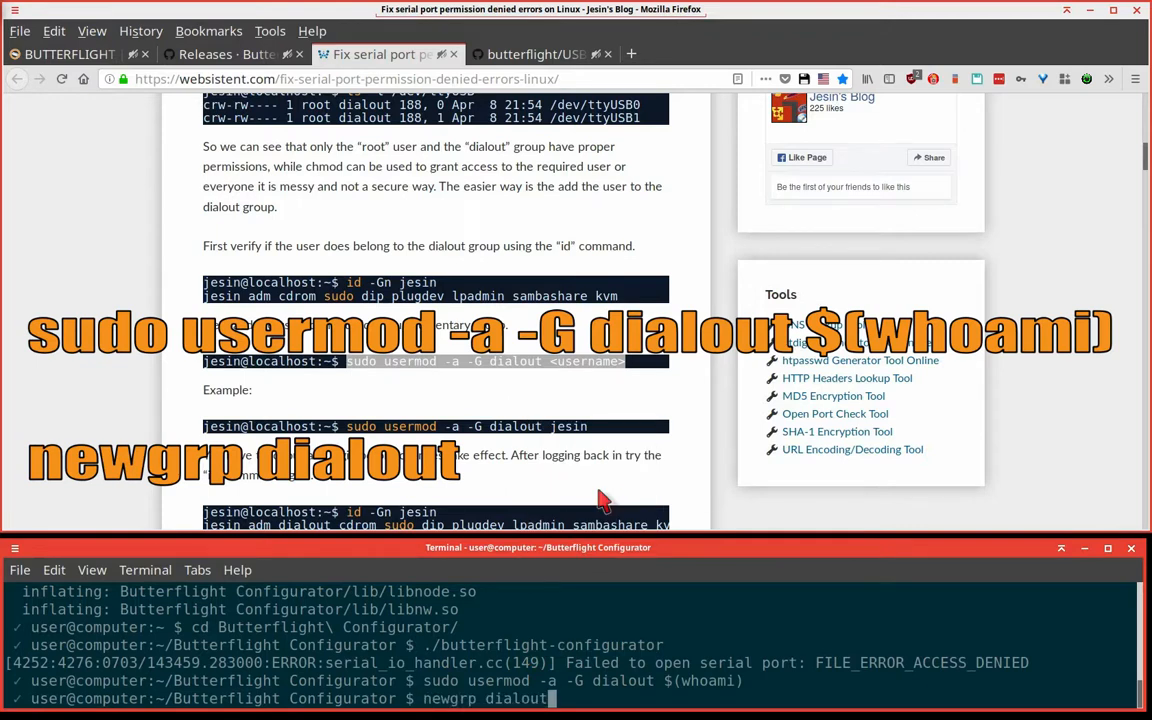
# - Run 'newgrp dialout' to apply the dialout group membership
pyautogui.press('Return')
pyautogui.write('./butterflight-configurator')
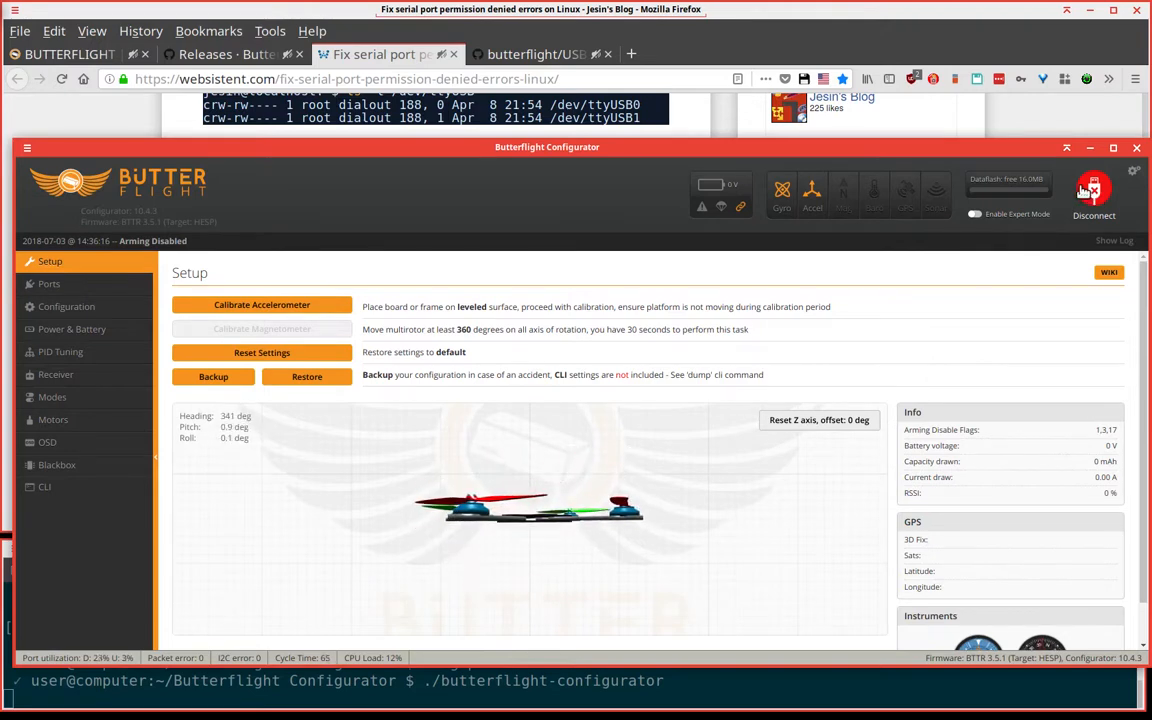
# - Disconnect, load HELIOSPRING firmware 3.5.2 in Firmware Flasher, and attempt a DFU flash
pyautogui.click(1121, 190)
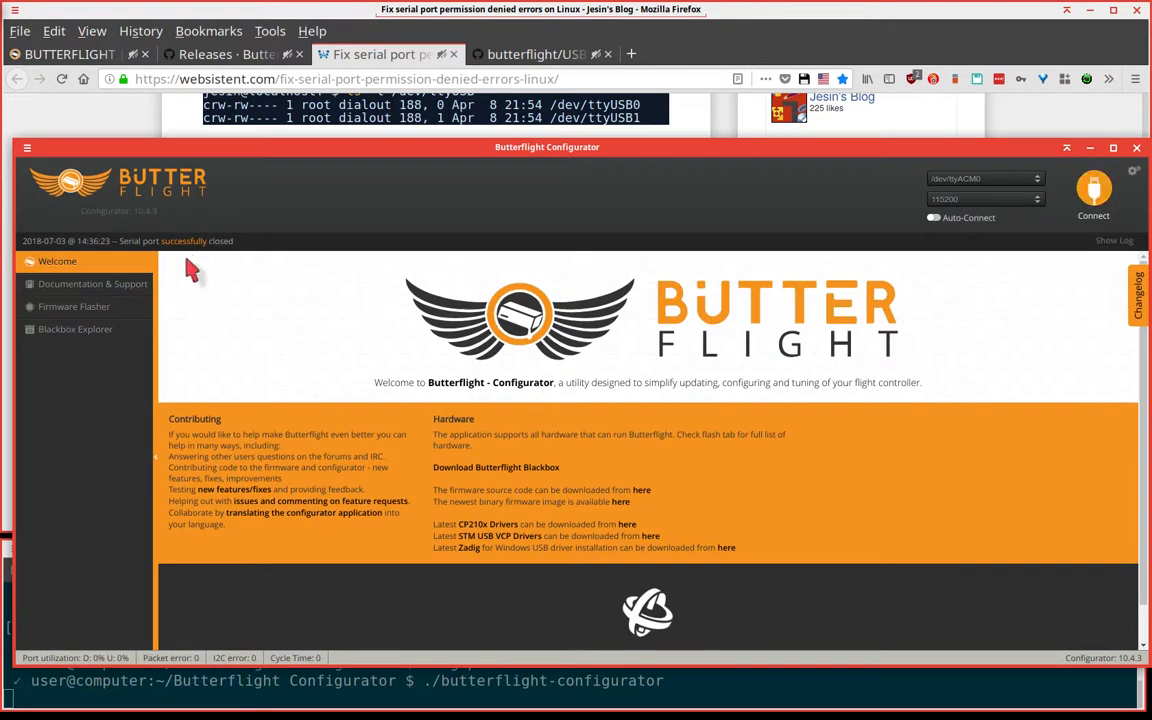
pyautogui.click(74, 306)
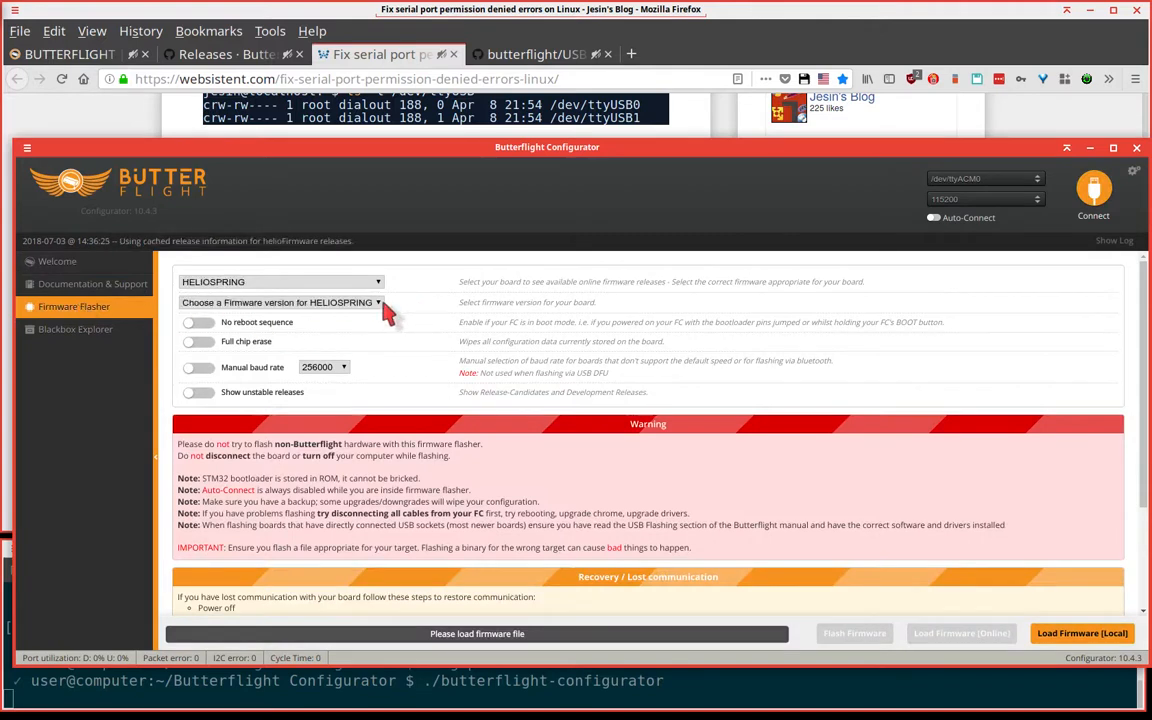
pyautogui.click(280, 302)
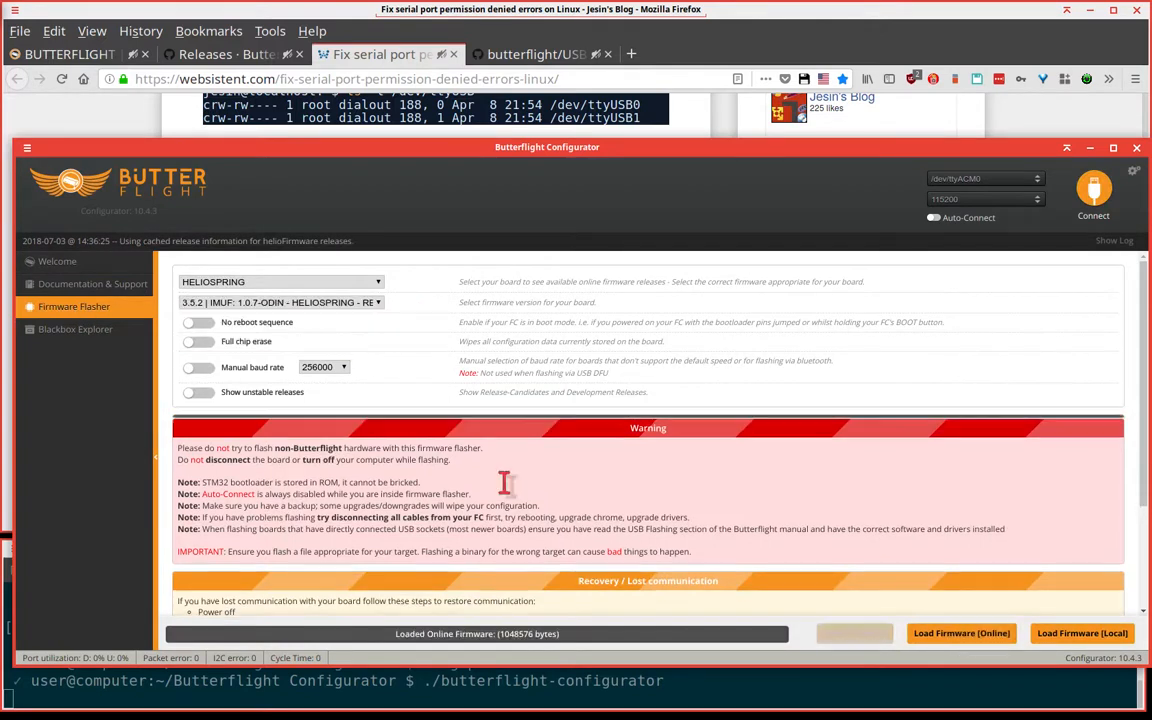
pyautogui.click(966, 633)
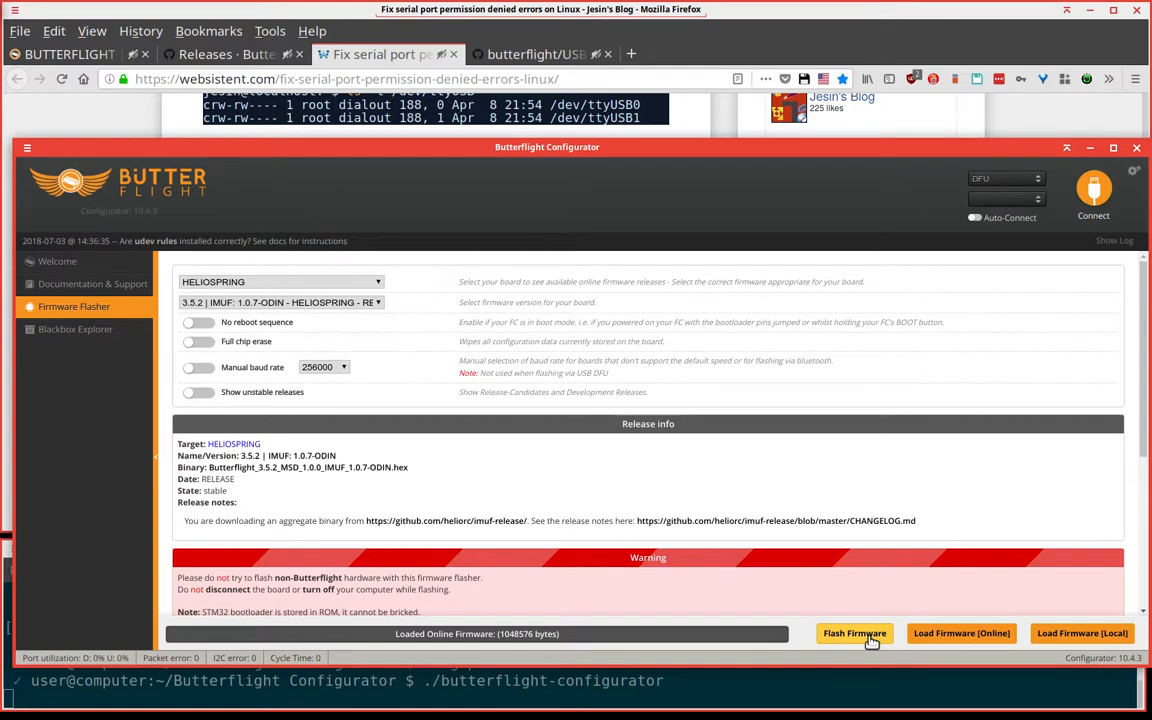
pyautogui.click(857, 634)
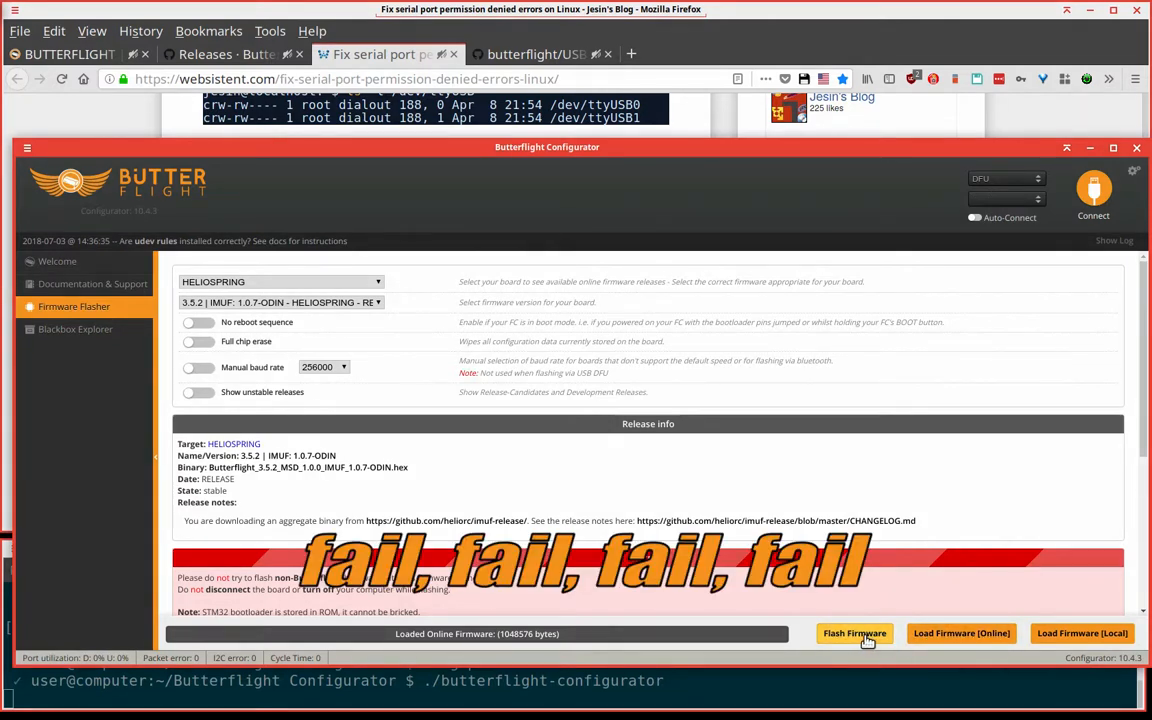
pyautogui.moveTo(822, 626)
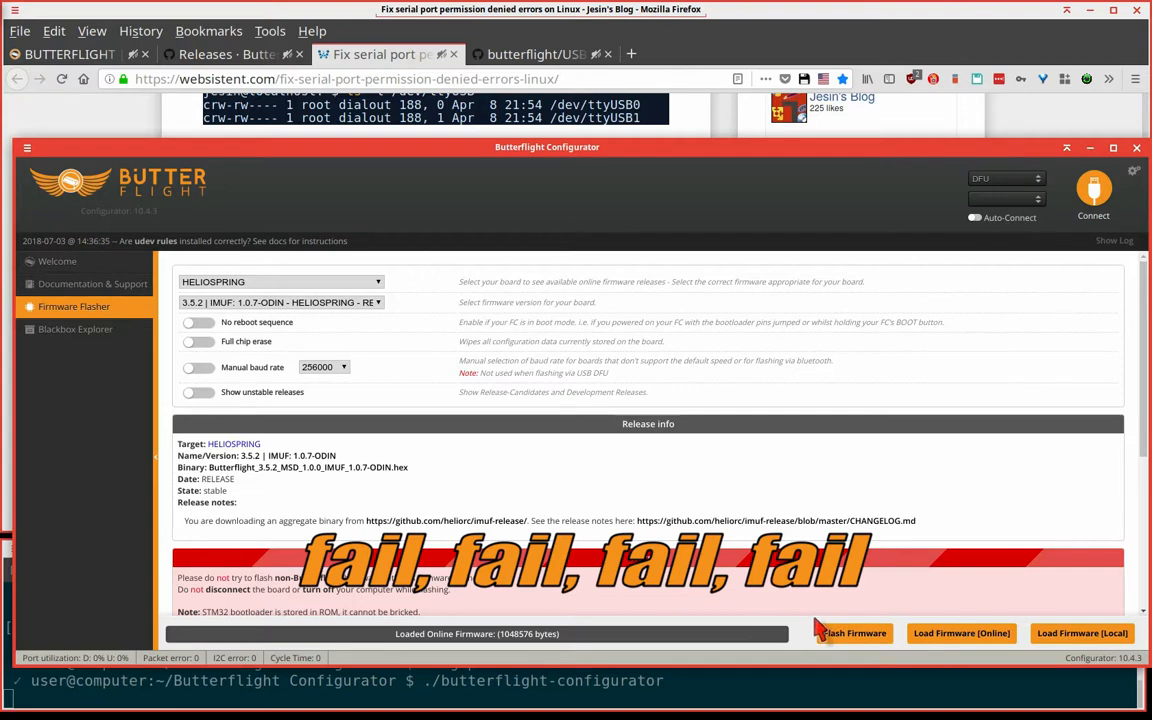
pyautogui.moveTo(1074, 243)
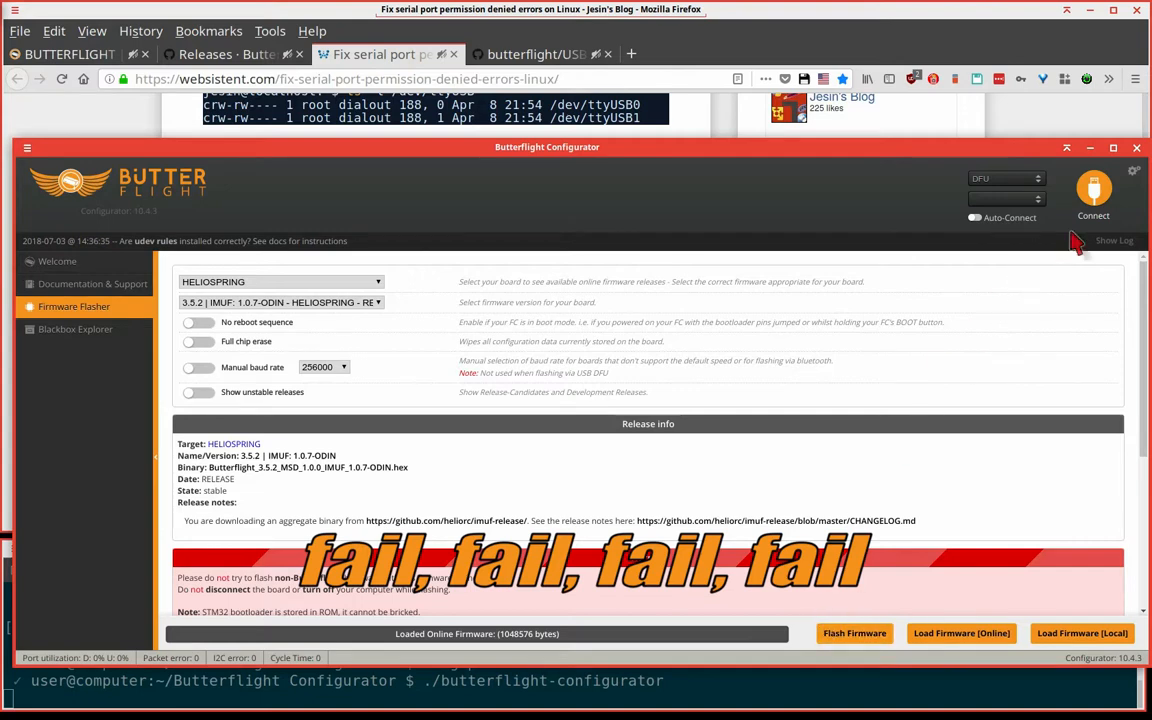
pyautogui.moveTo(1136, 150)
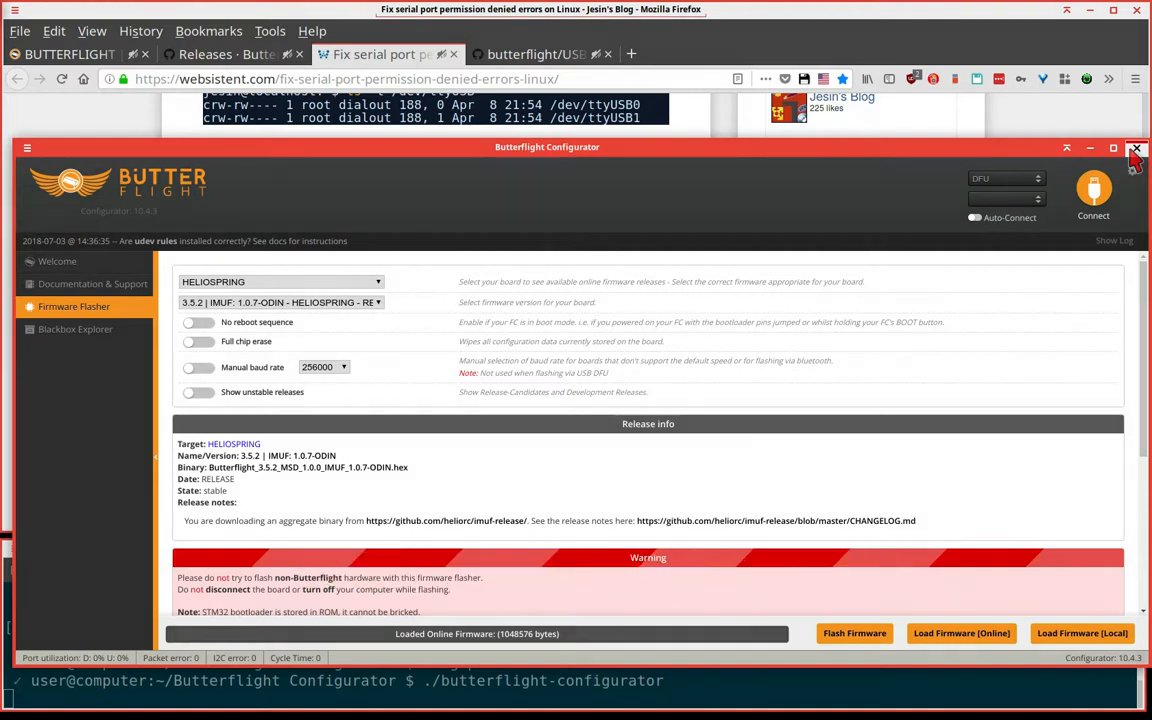
# - Close the configurator and select the udev rule and plugdev commands in the Linux guide
pyautogui.click(1136, 152)
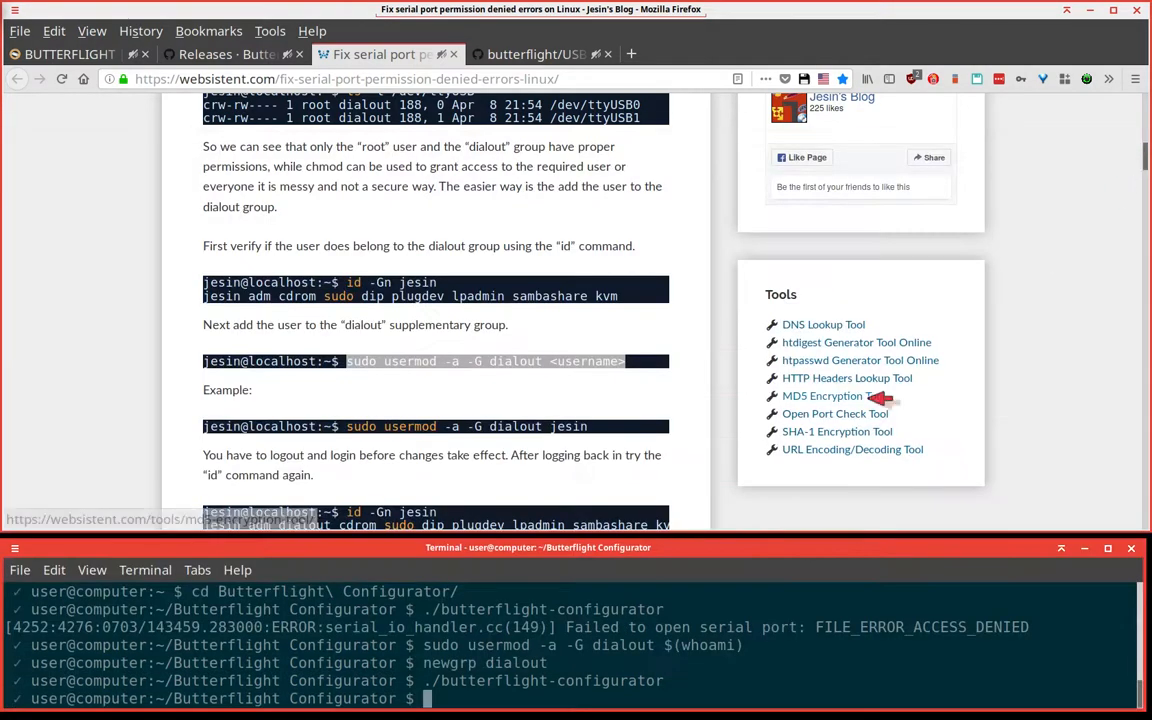
pyautogui.click(548, 54)
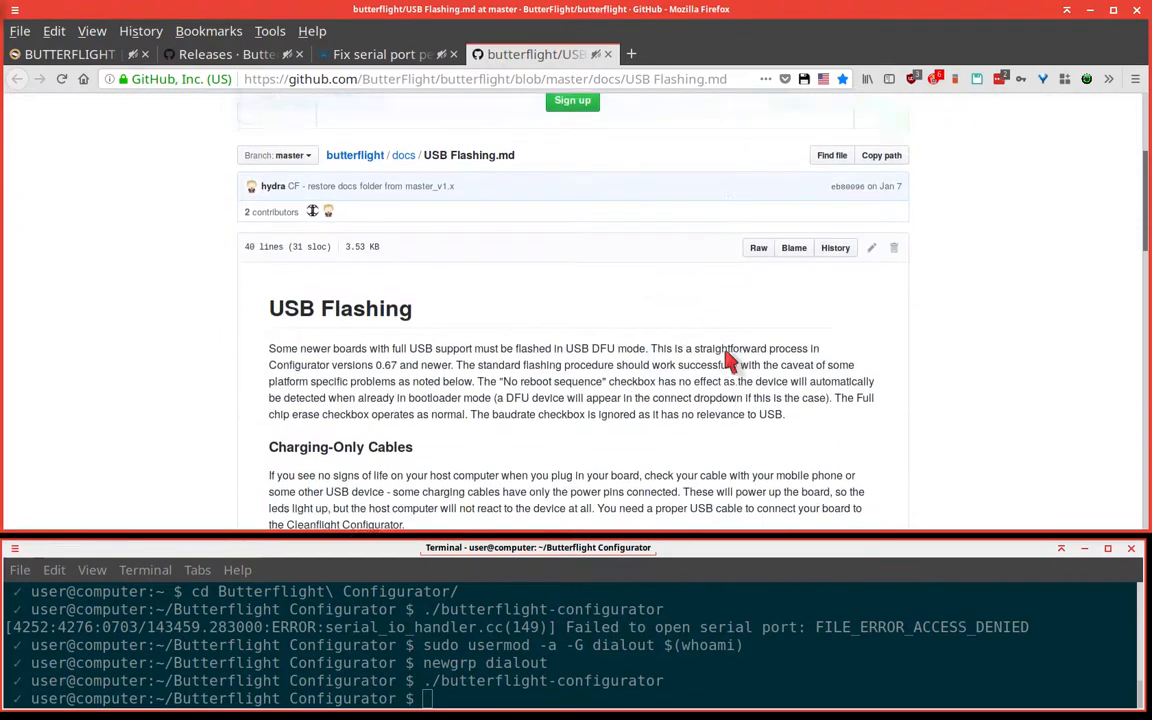
pyautogui.scroll(-3)
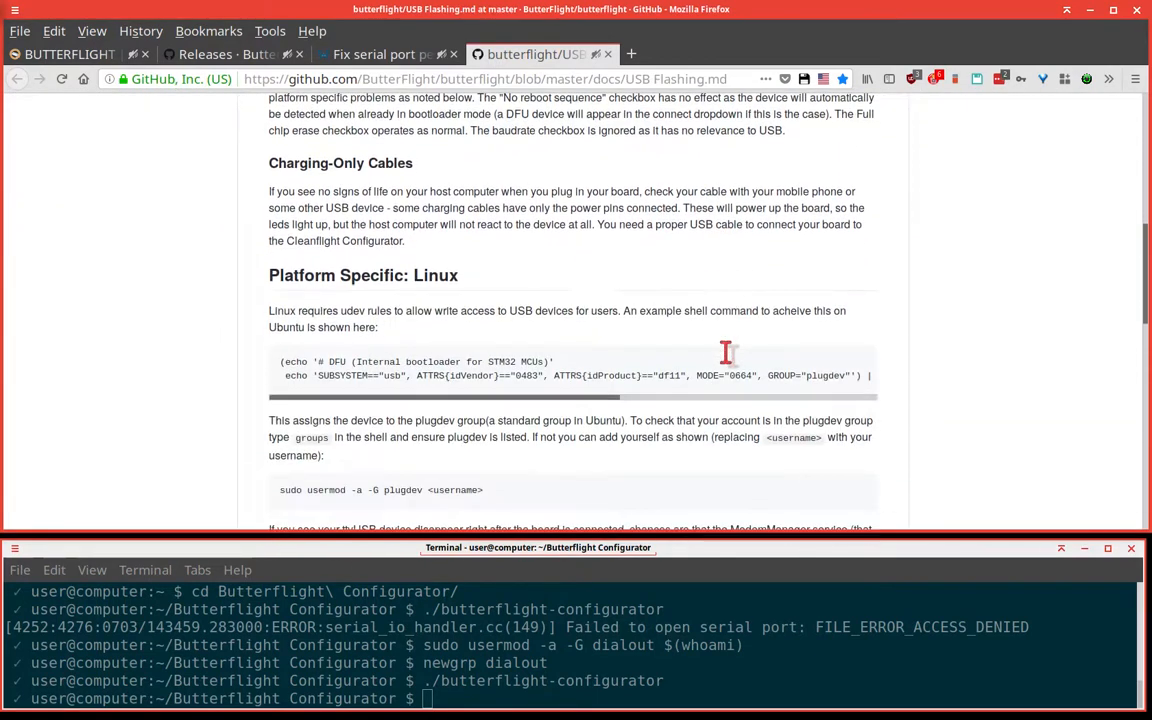
pyautogui.moveTo(615, 343)
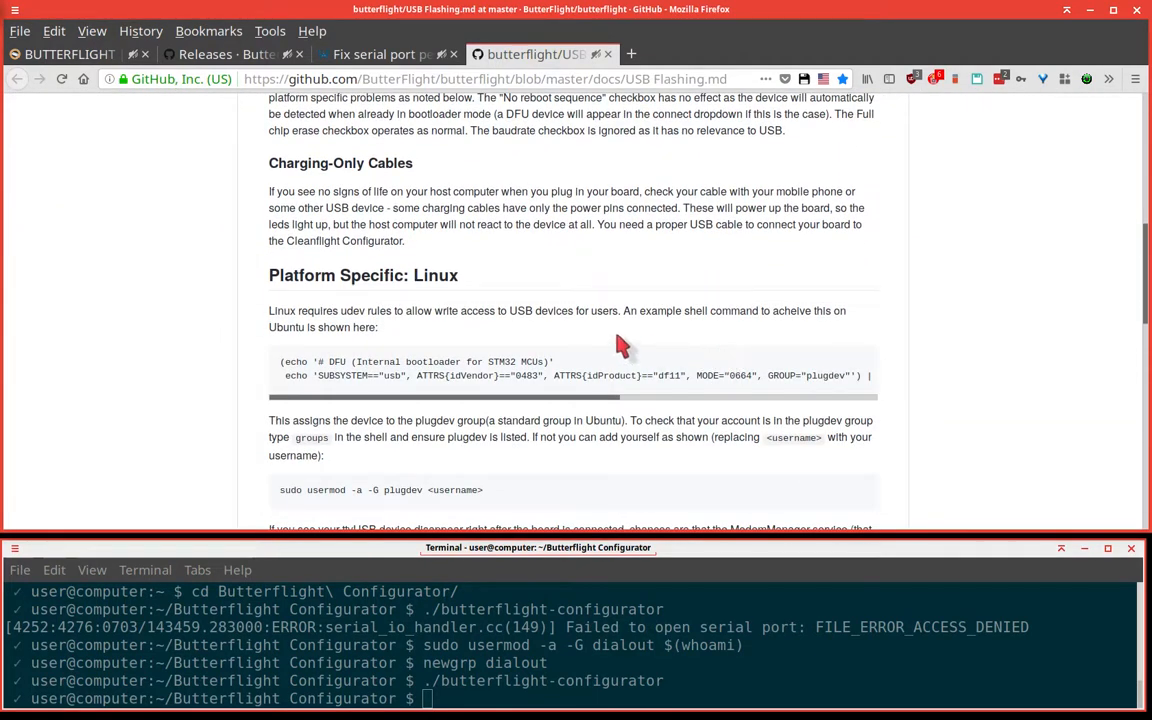
pyautogui.scroll(-3)
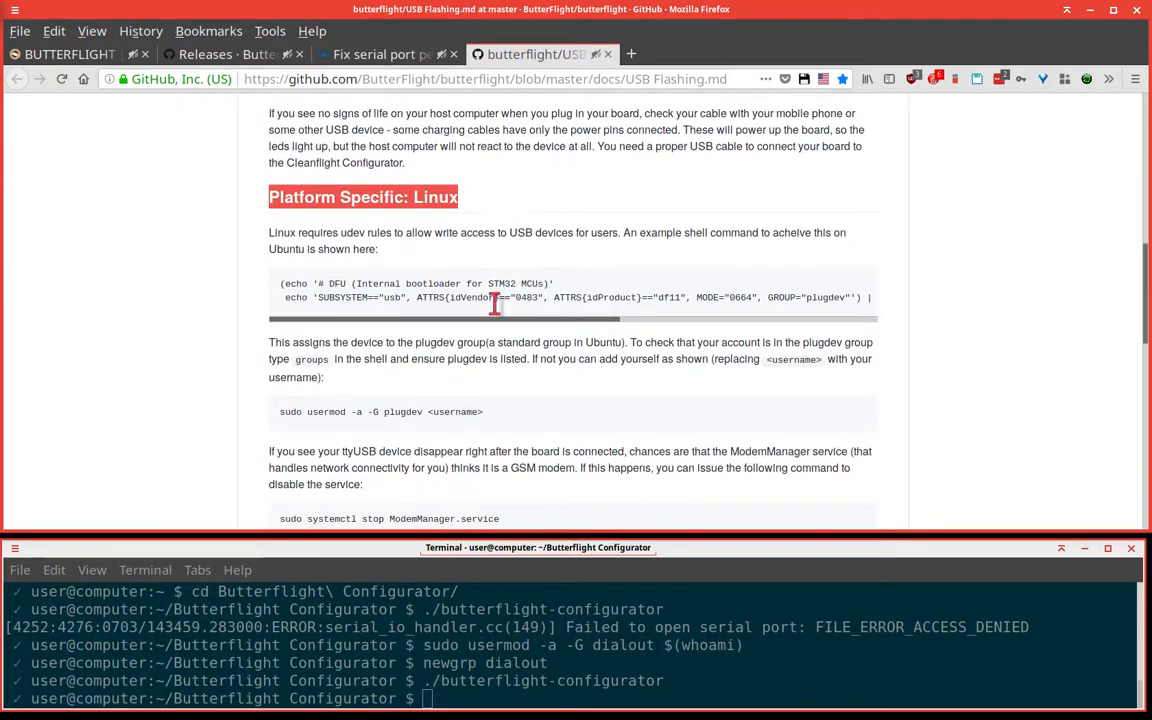
pyautogui.moveTo(320, 297); pyautogui.dragTo(540, 297)
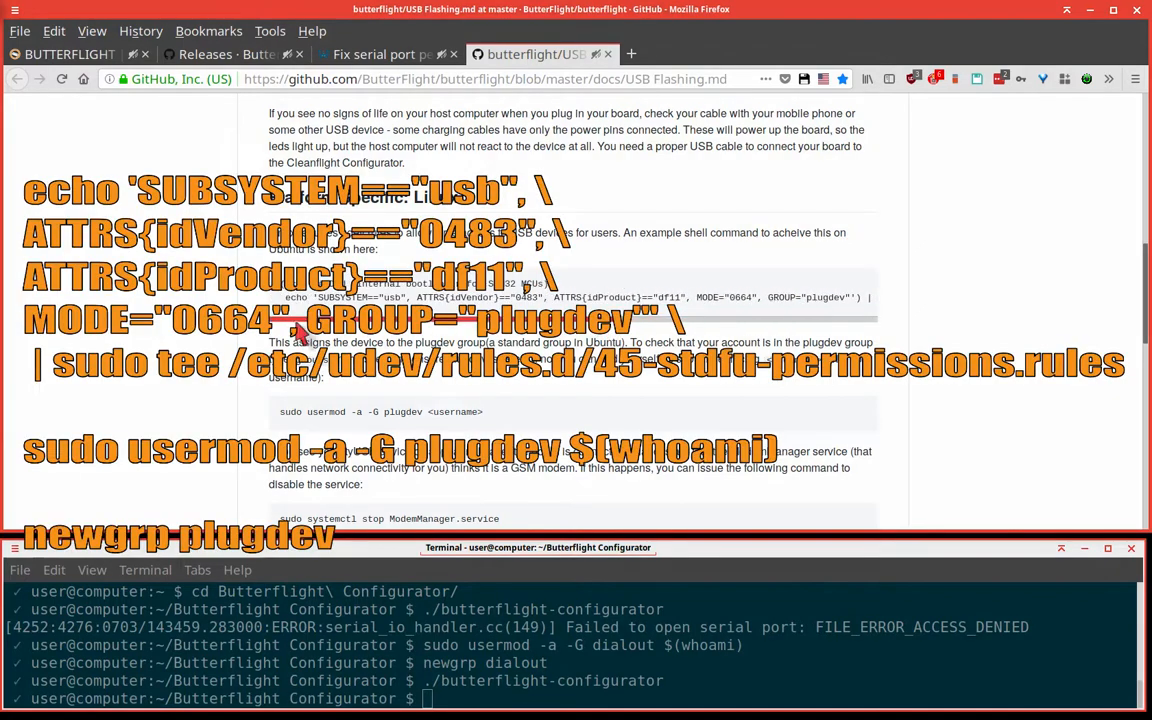
pyautogui.moveTo(400, 591)
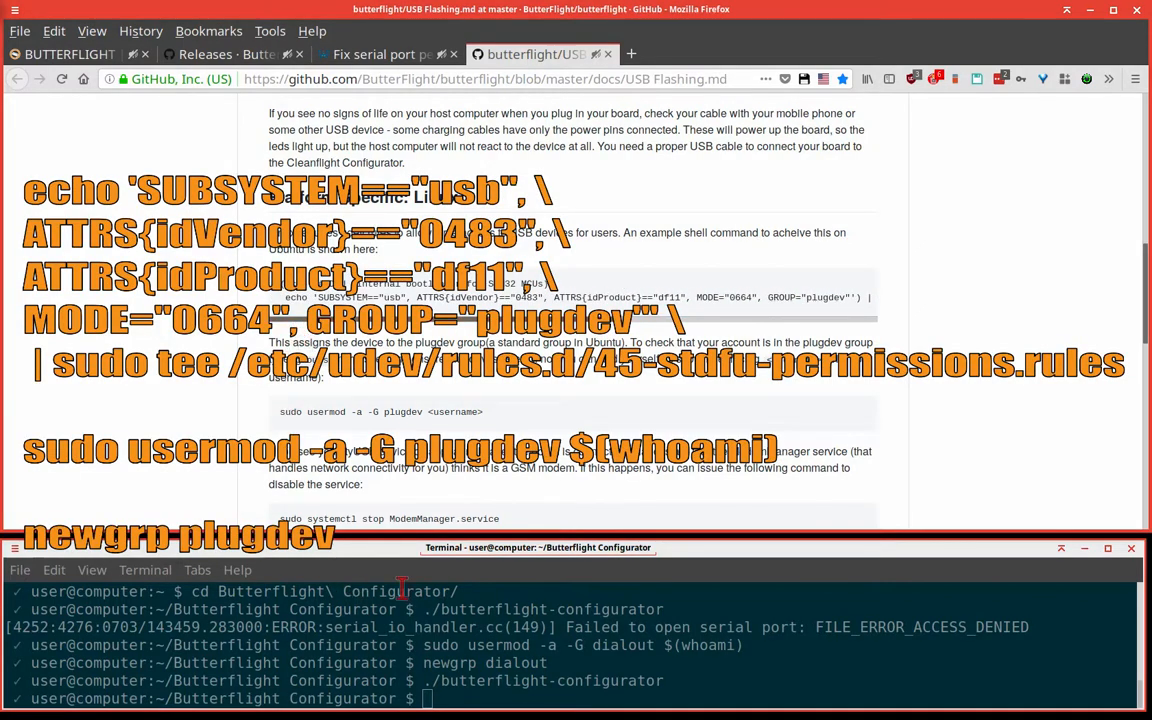
pyautogui.moveTo(288, 427)
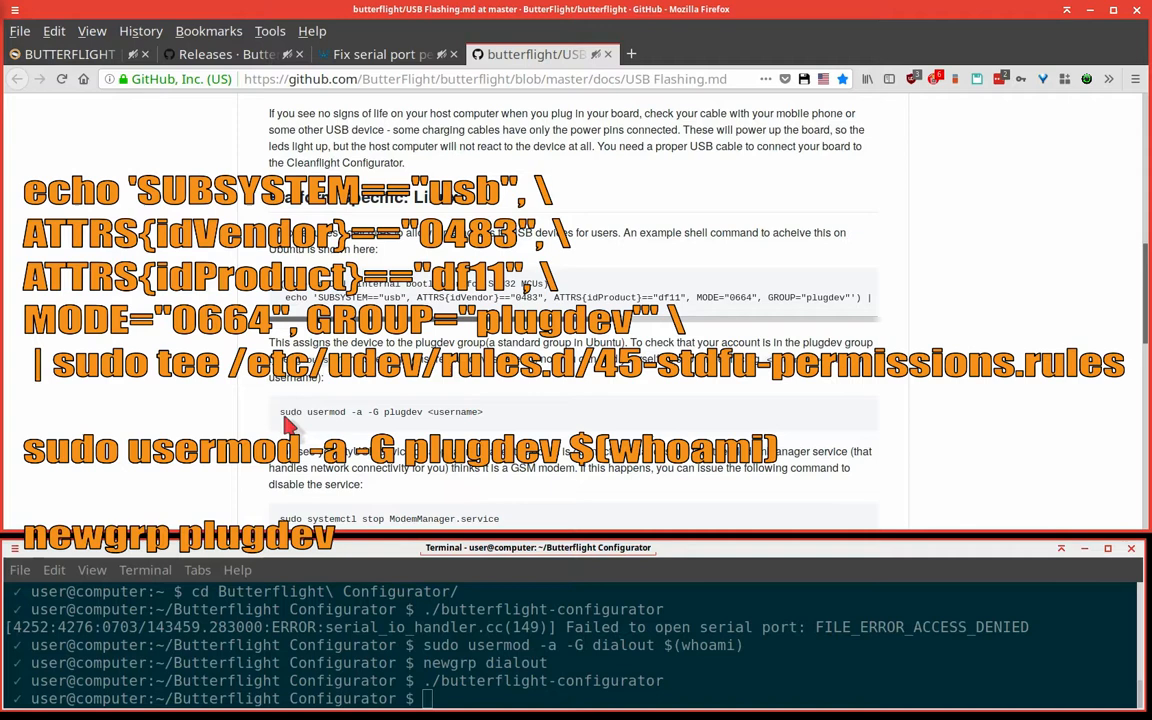
pyautogui.doubleClick(355, 412)
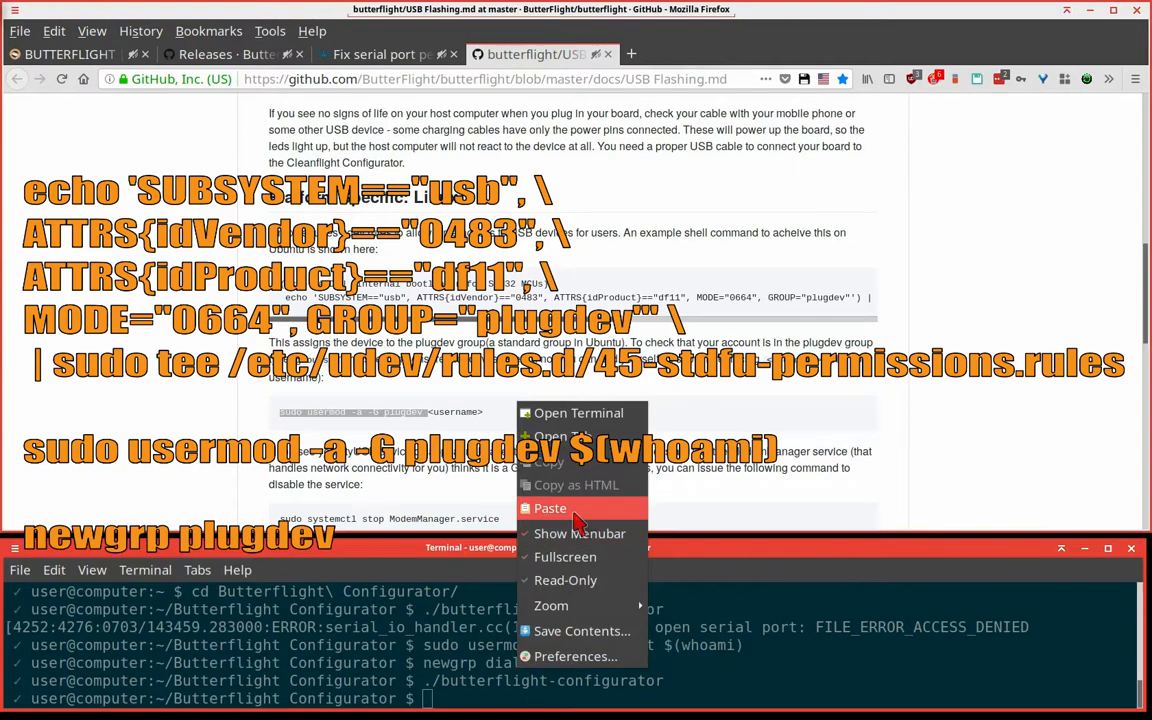
# - Paste the udev rule command, then run 'sudo usermod -a -G plugdev $(whoami)'
pyautogui.click(550, 508)
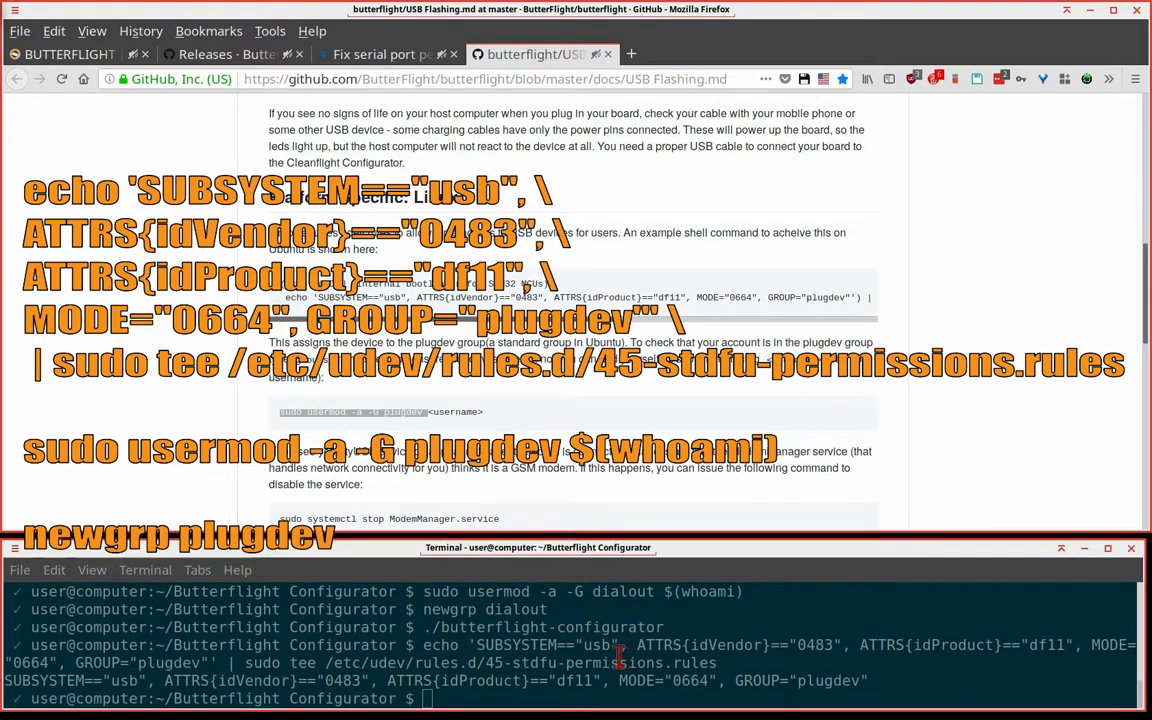
pyautogui.write('sudo usermod -a -G plugdev $(whoami)')
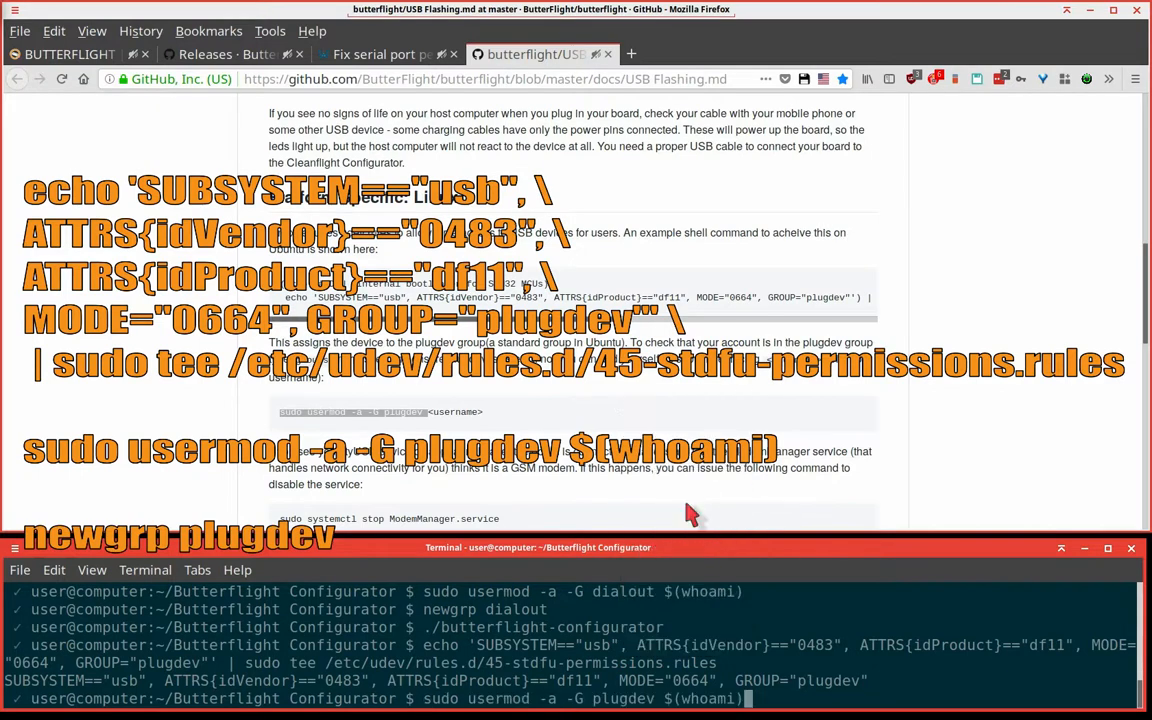
pyautogui.press('Return')
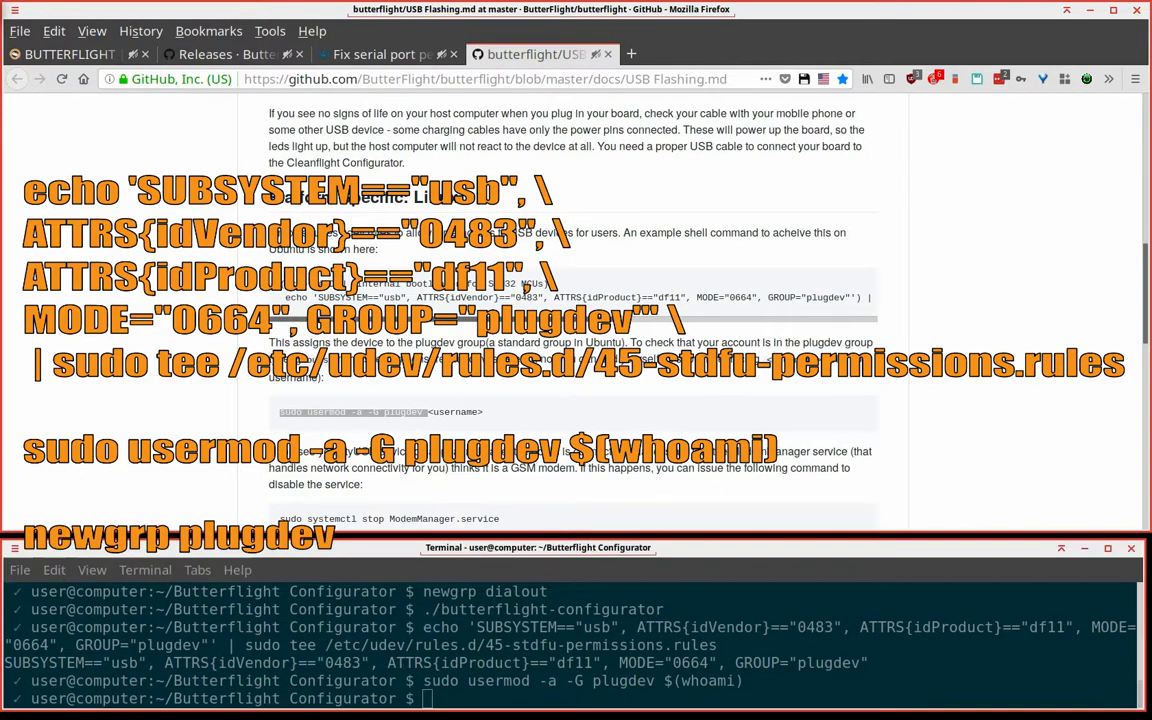
pyautogui.moveTo(91, 570)
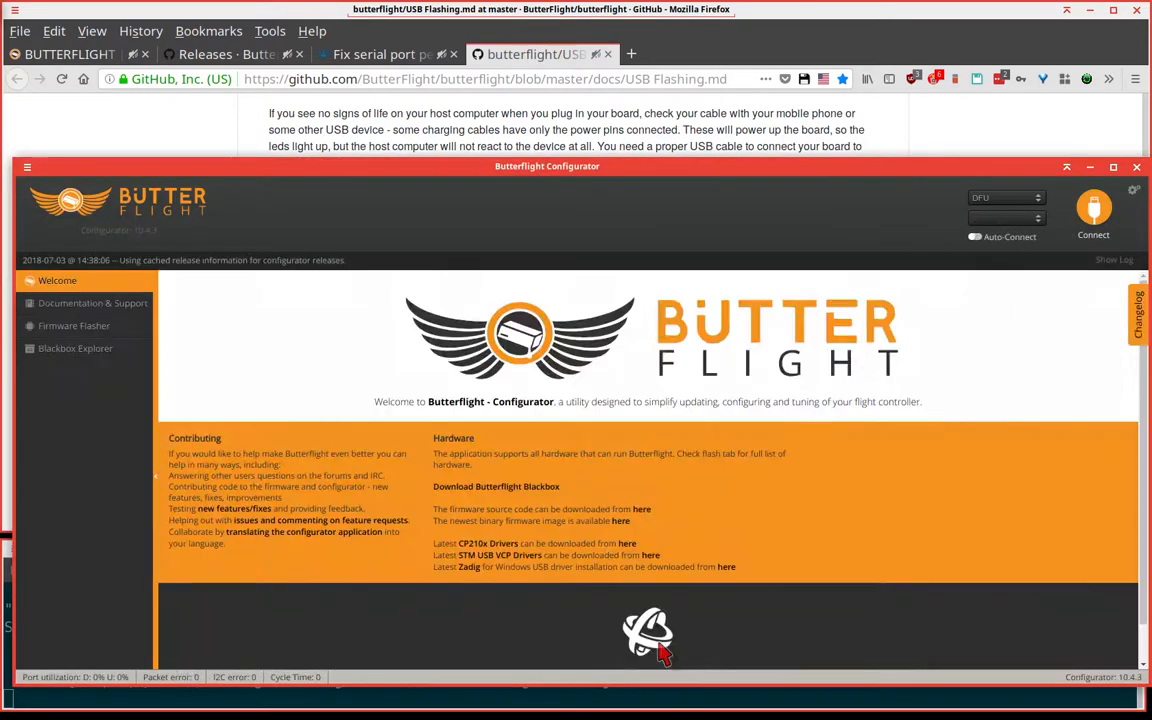
# - Open the Firmware Flasher page in the relaunched configurator
pyautogui.click(74, 325)
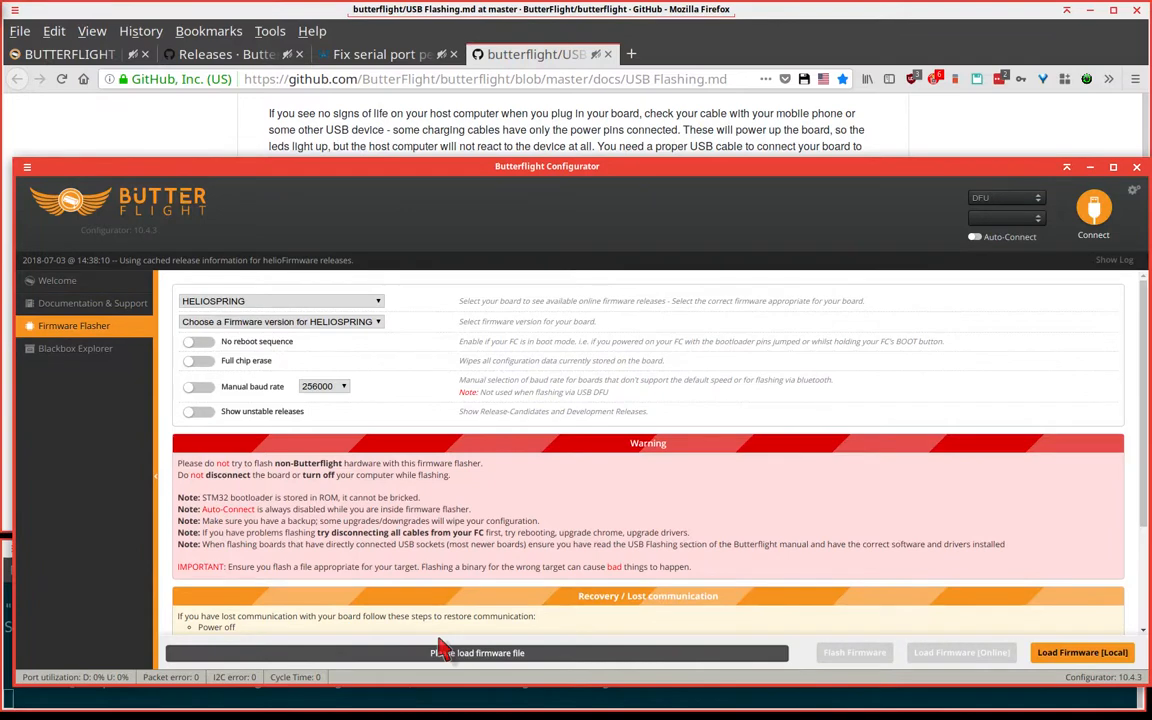
pyautogui.moveTo(440, 625)
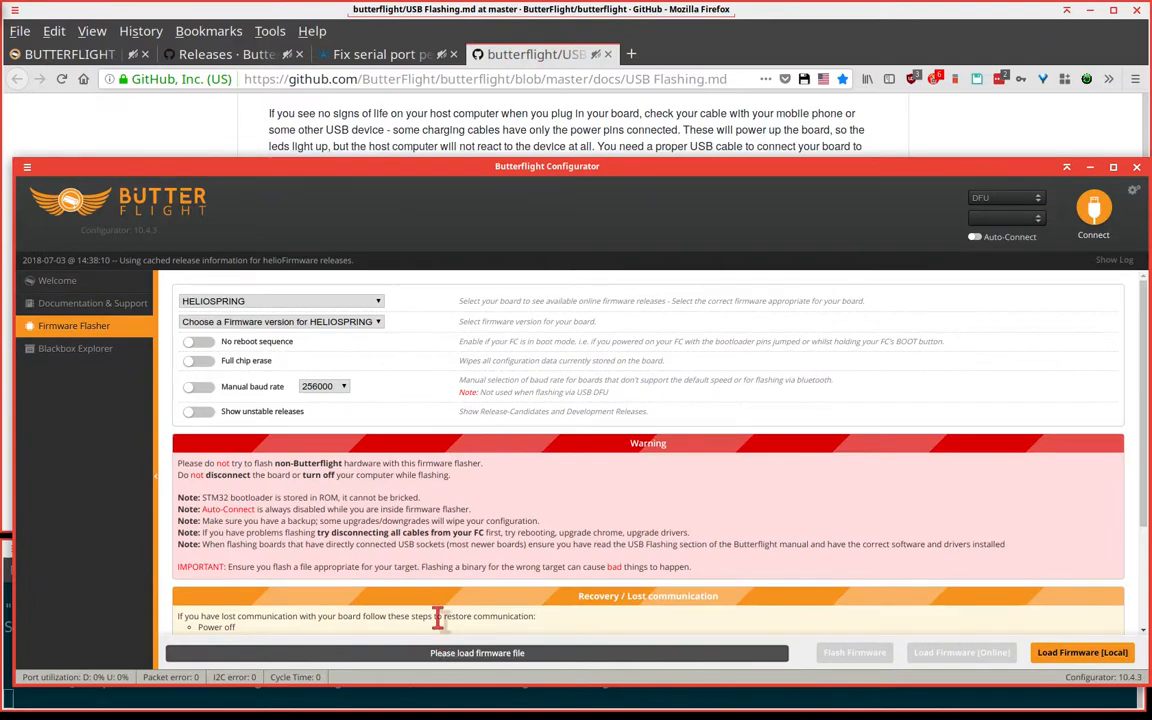